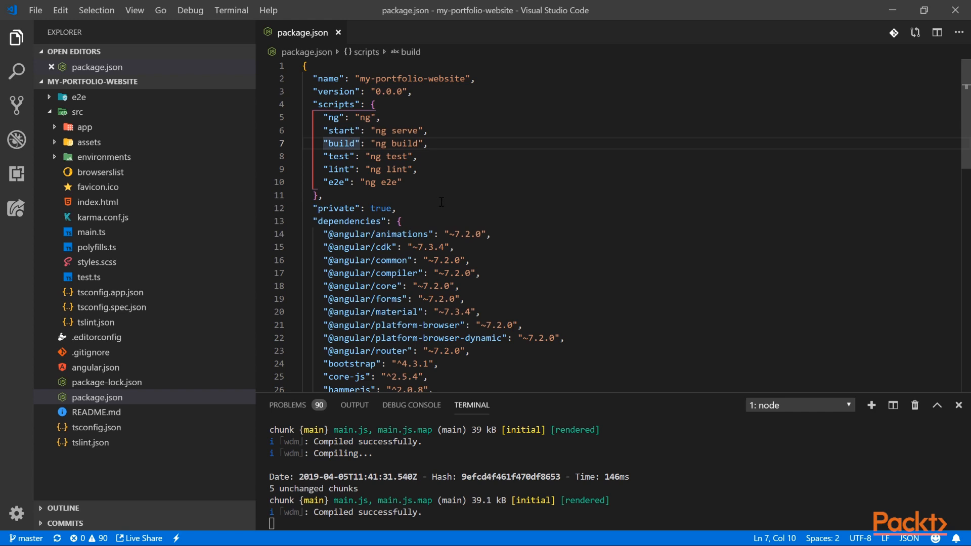
mouse_move(409, 214)
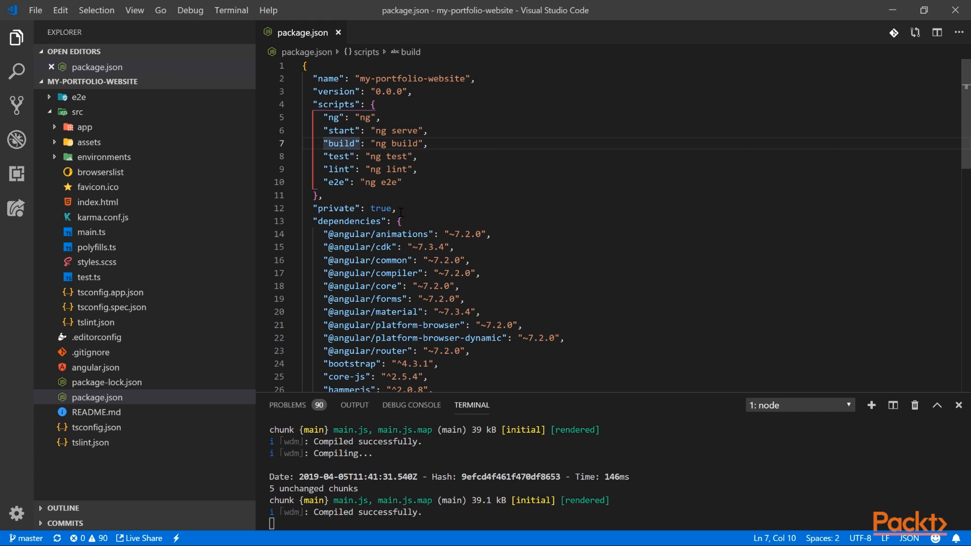
mouse_move(355, 208)
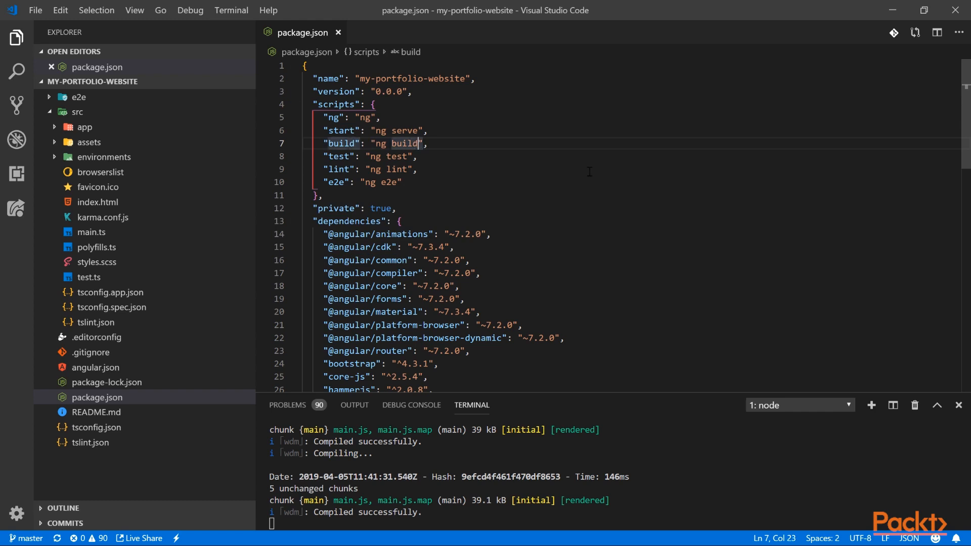
- Append --prod to the build script so it reads 'ng build --prod' and save package.json
type("--prod")
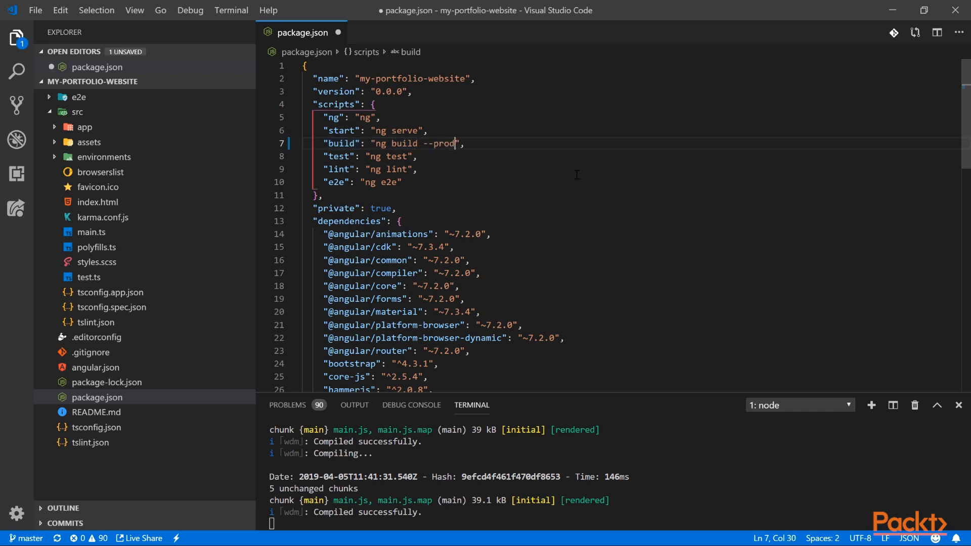
key("ctrl+s")
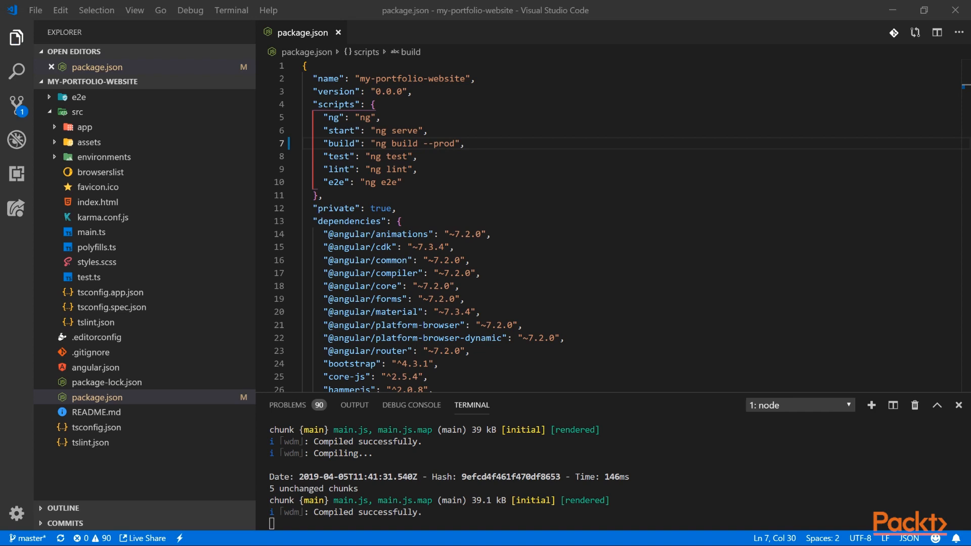
- Show angular.json's production configuration with its optimization settings
left_click(96, 382)
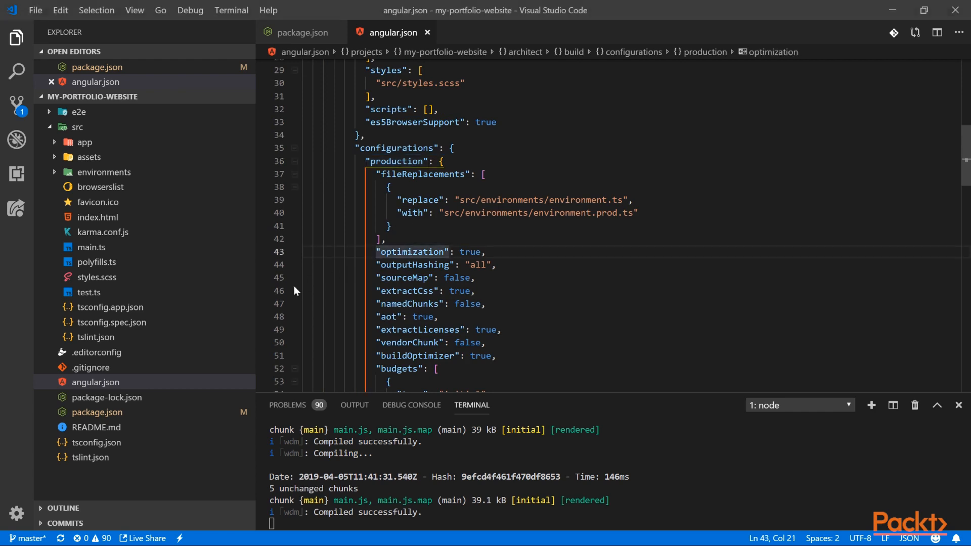
mouse_move(308, 286)
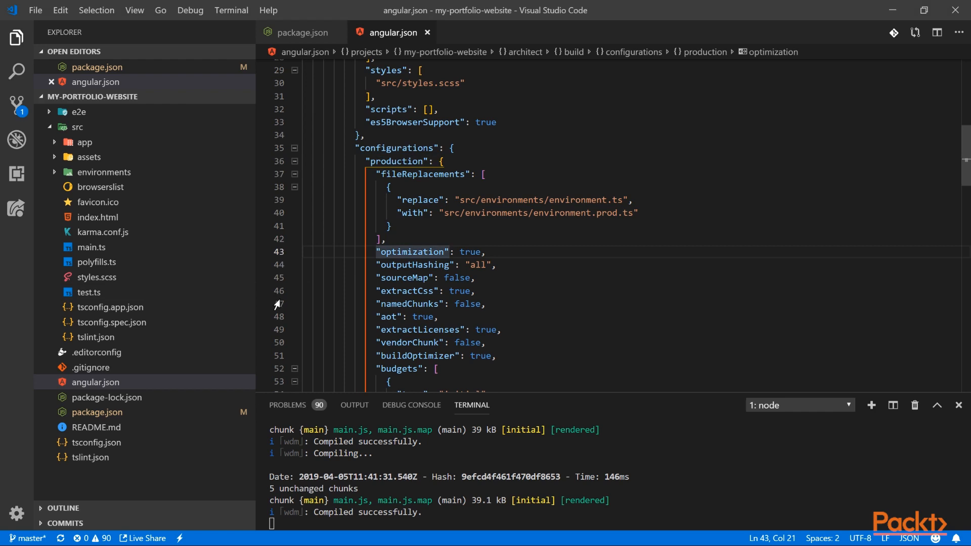
mouse_move(303, 312)
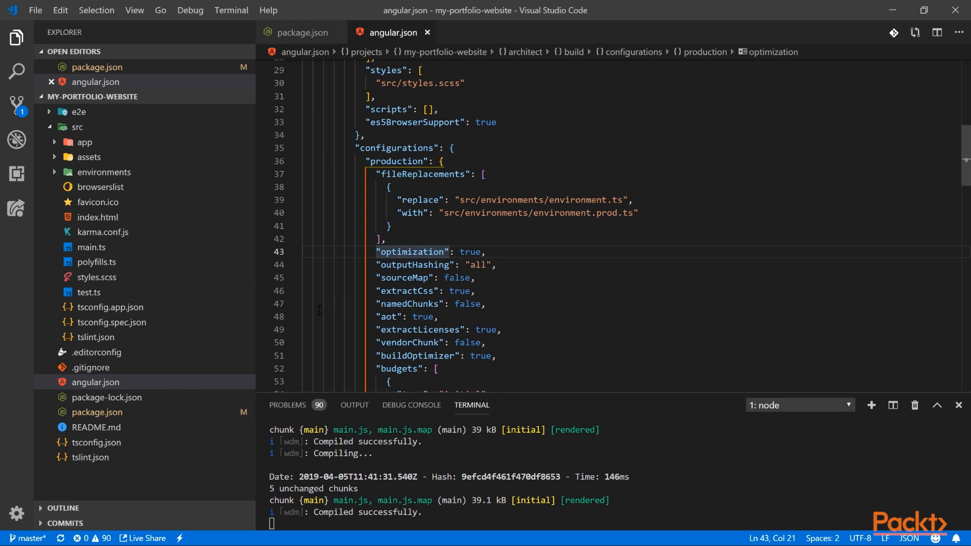
mouse_move(296, 303)
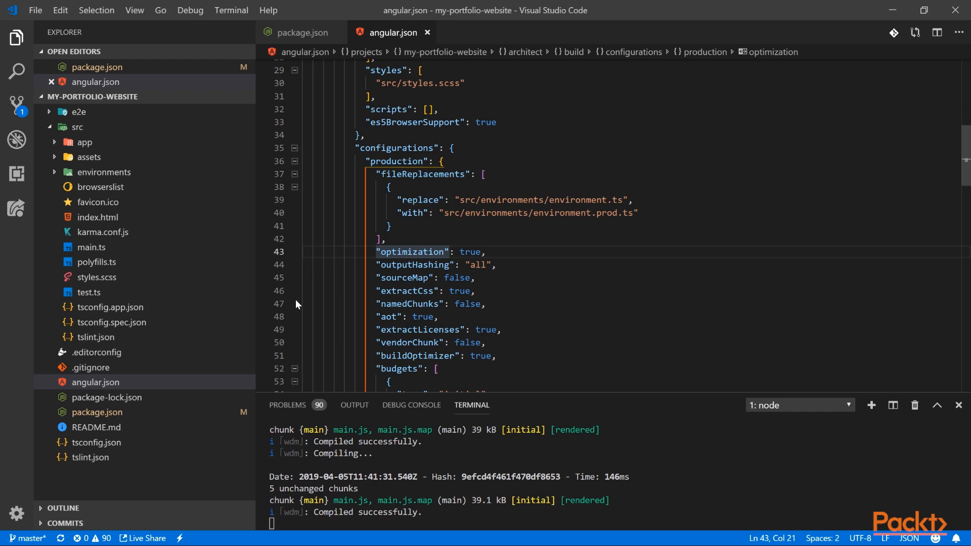
mouse_move(276, 303)
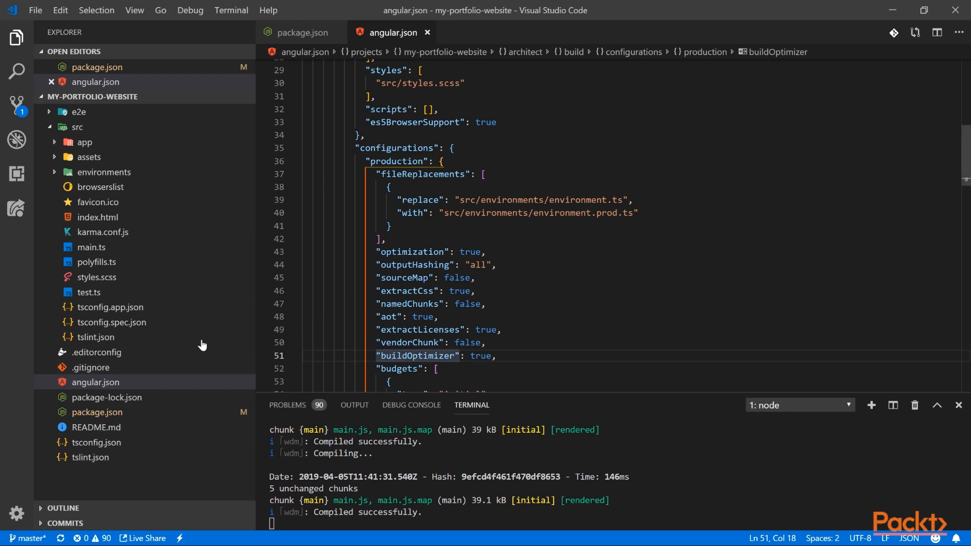
mouse_move(202, 344)
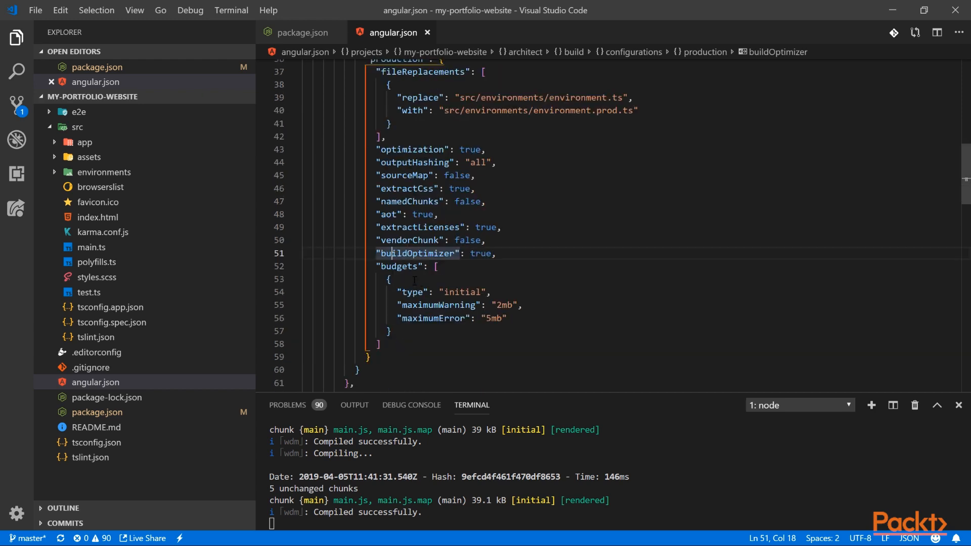
- Review the production budgets entry, then return to package.json
left_click(399, 267)
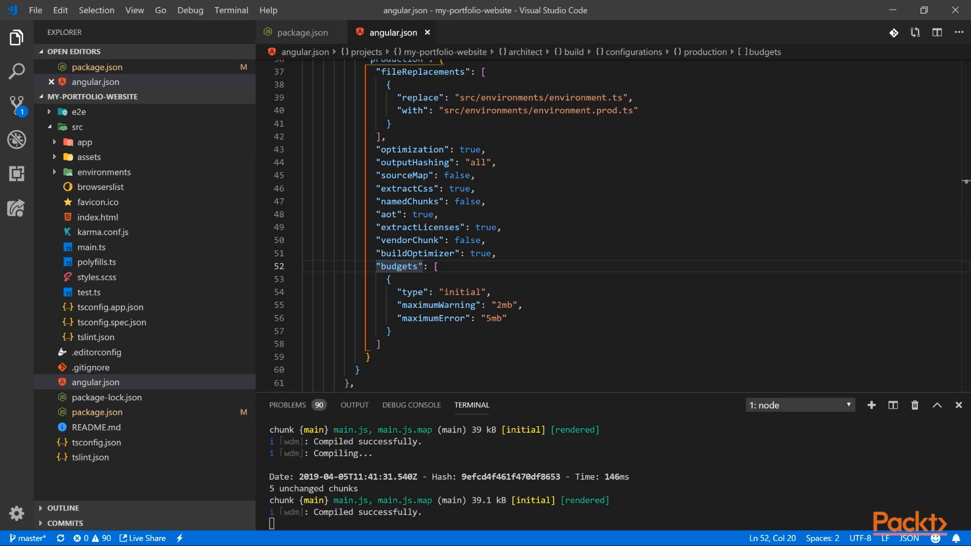
left_click(303, 33)
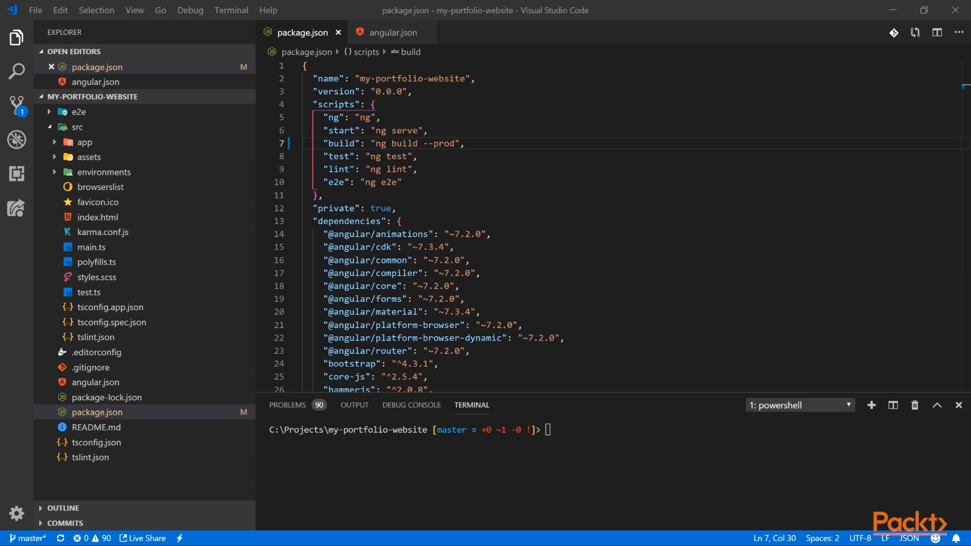
- Run npm run build in the terminal and expand the new dist folder with the bundled site
double_click(340, 143)
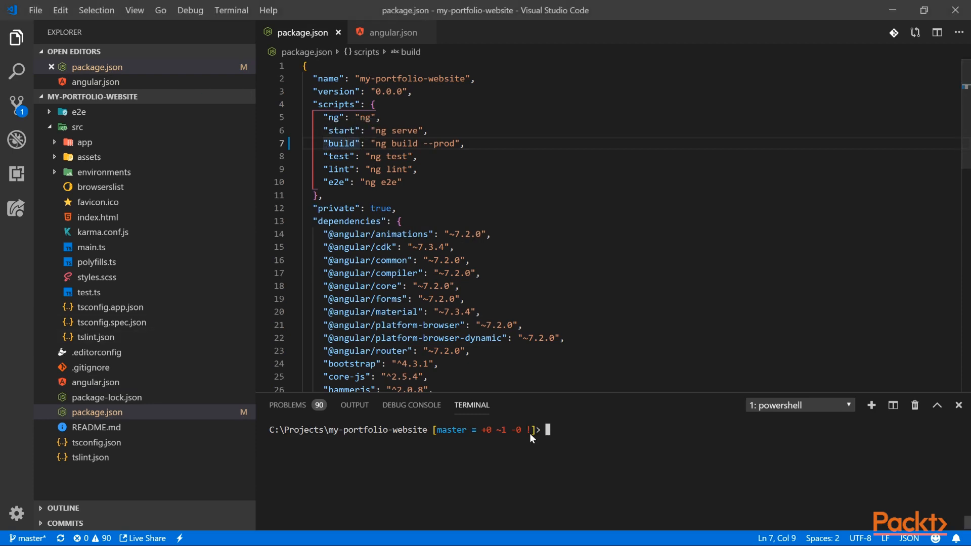
type("npm run")
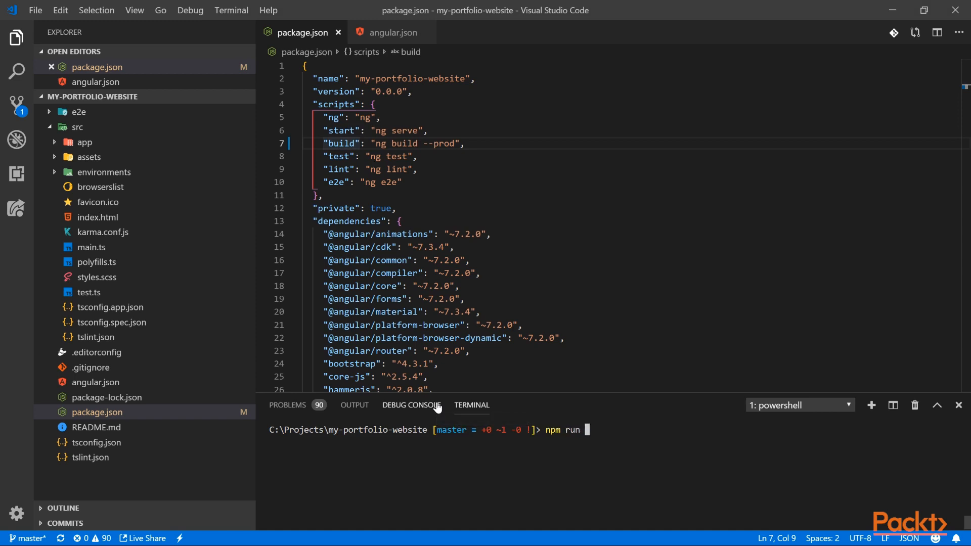
type("build")
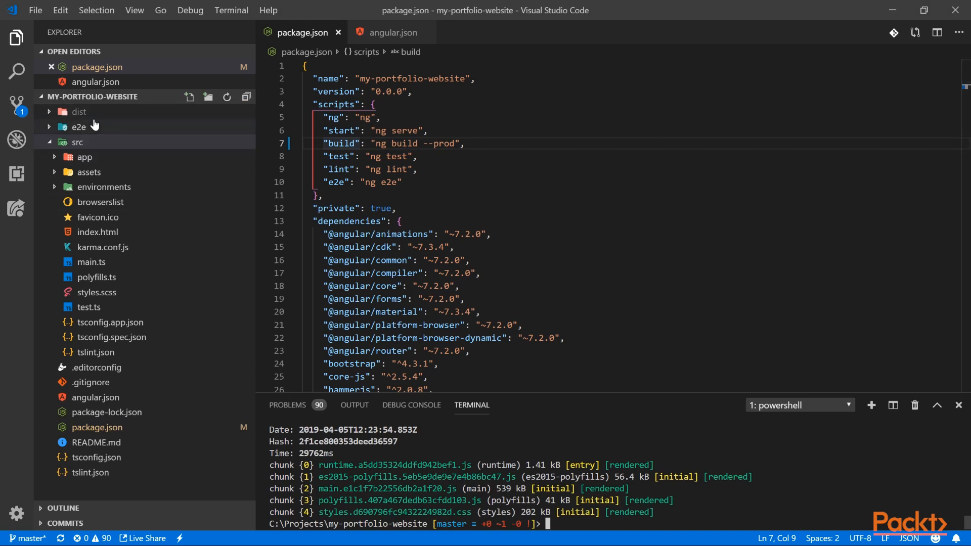
left_click(79, 112)
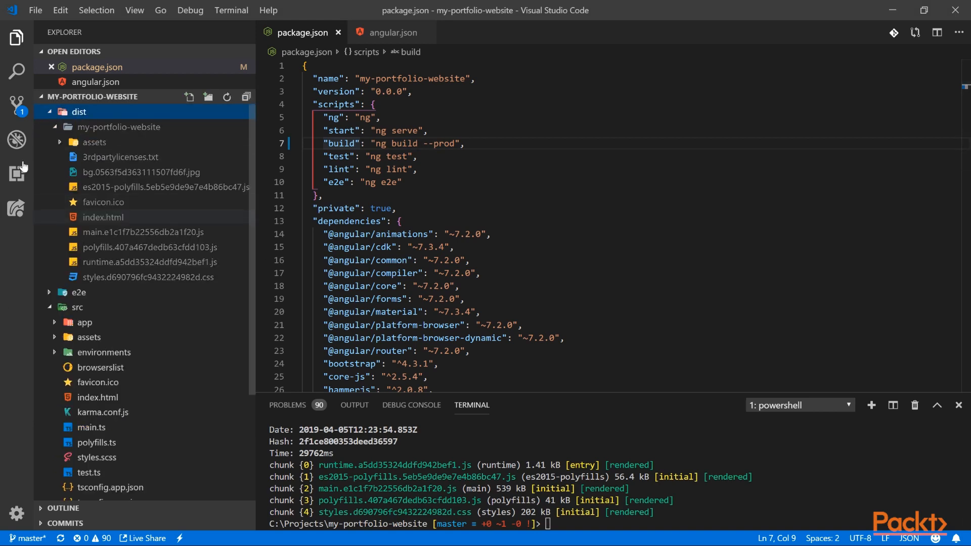